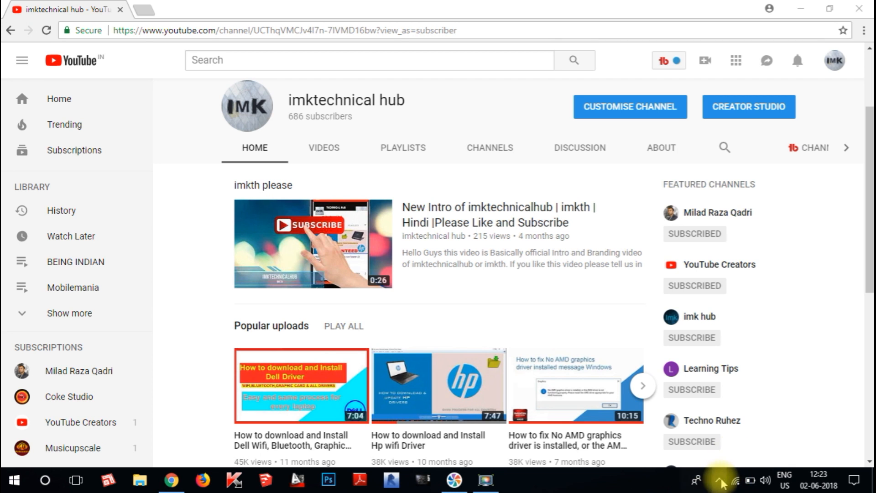
- Open Device Manager from a Start search for 'dev', then close it again
{"action": "left_click", "coordinate": [735, 480]}
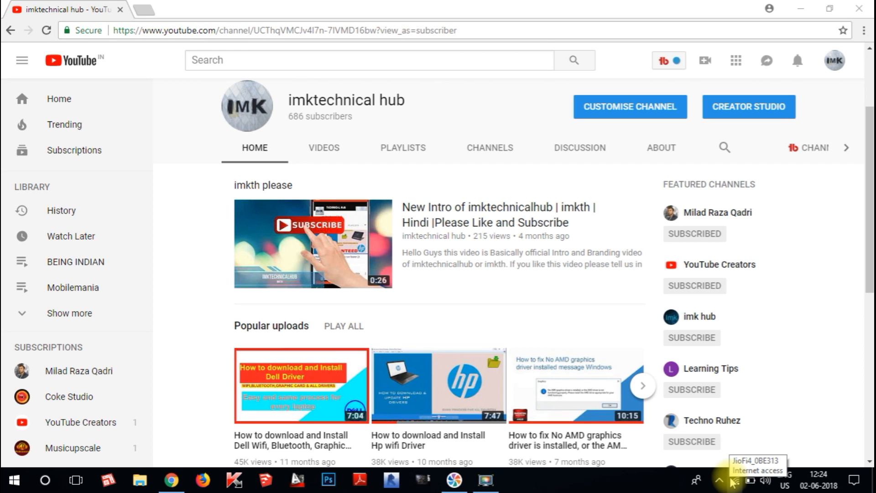
{"action": "mouse_move", "coordinate": [738, 480]}
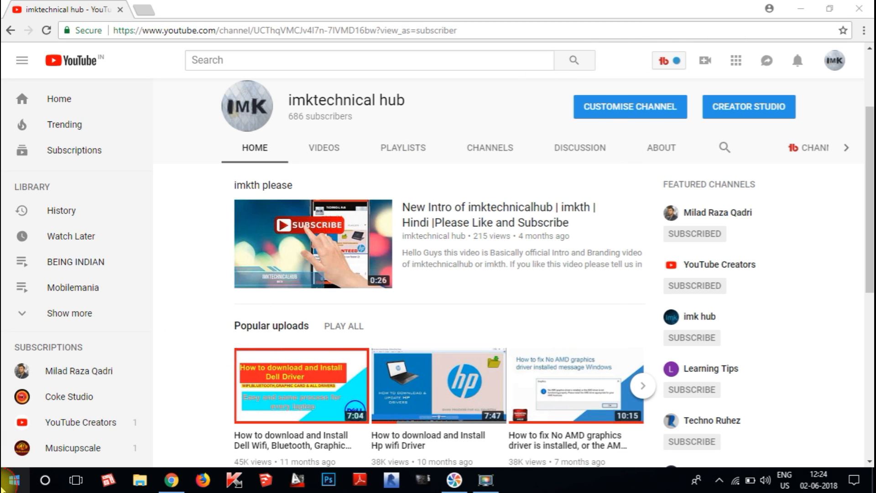
{"action": "left_click", "coordinate": [13, 480]}
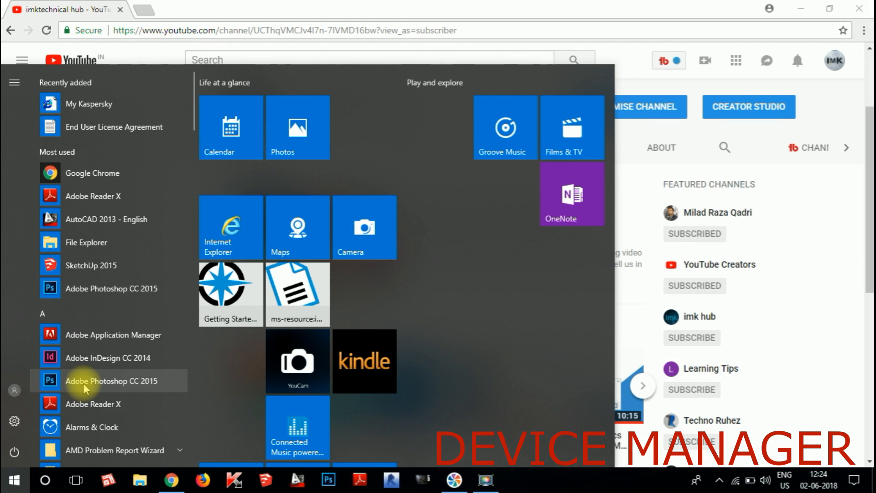
{"action": "type", "text": "dev"}
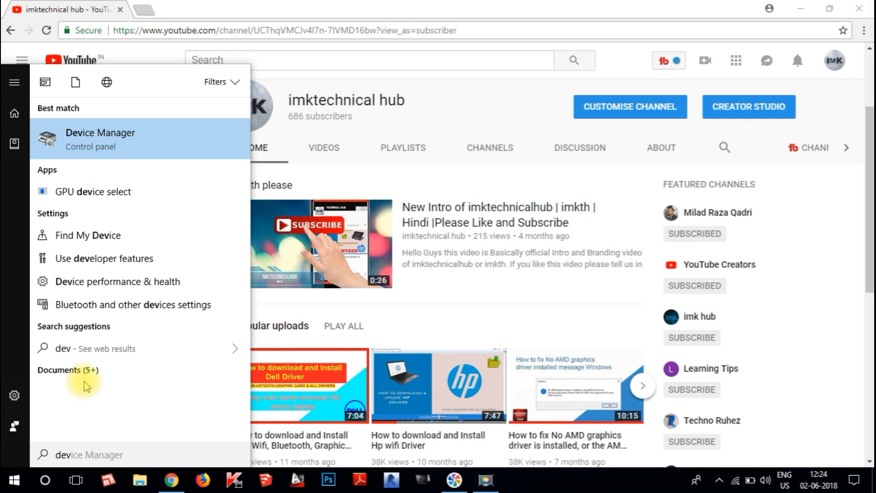
{"action": "mouse_move", "coordinate": [128, 146]}
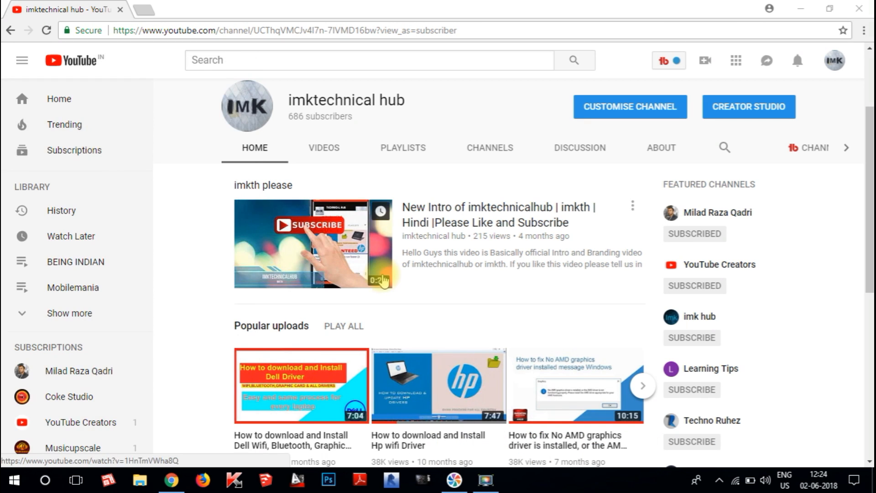
{"action": "left_click", "coordinate": [516, 480]}
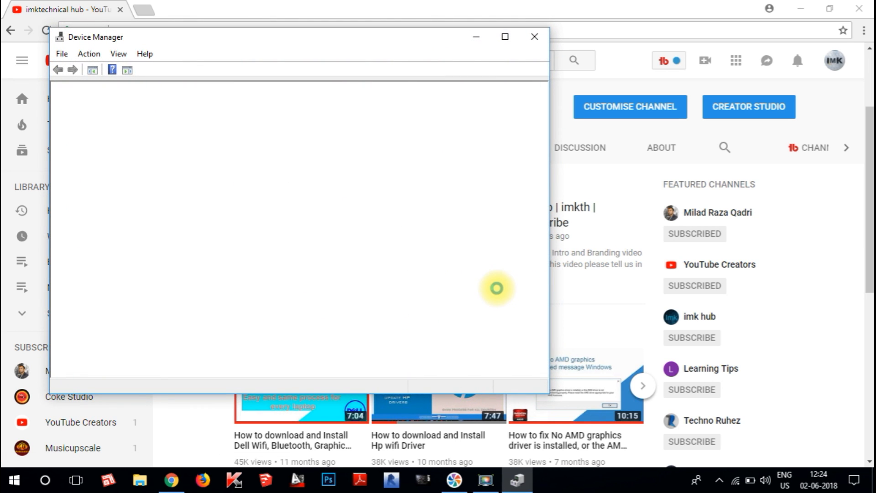
{"action": "mouse_move", "coordinate": [349, 217]}
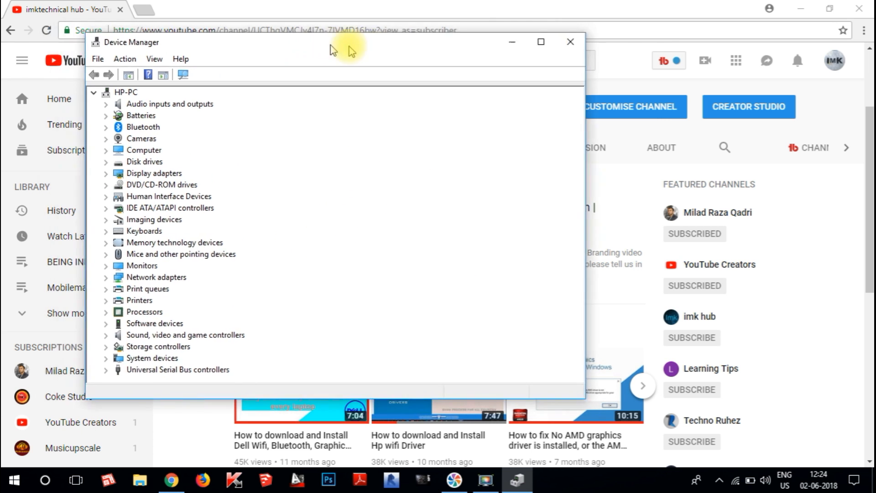
{"action": "left_click", "coordinate": [570, 42]}
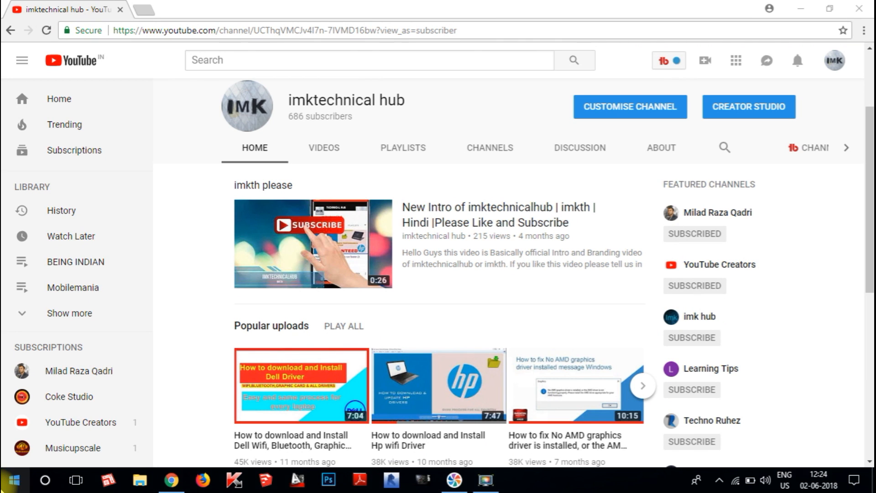
{"action": "right_click", "coordinate": [12, 479]}
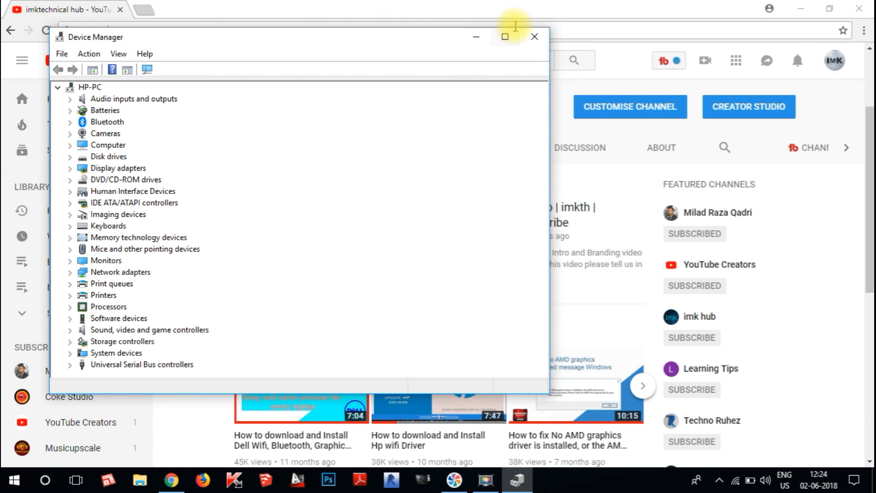
{"action": "left_click", "coordinate": [534, 37]}
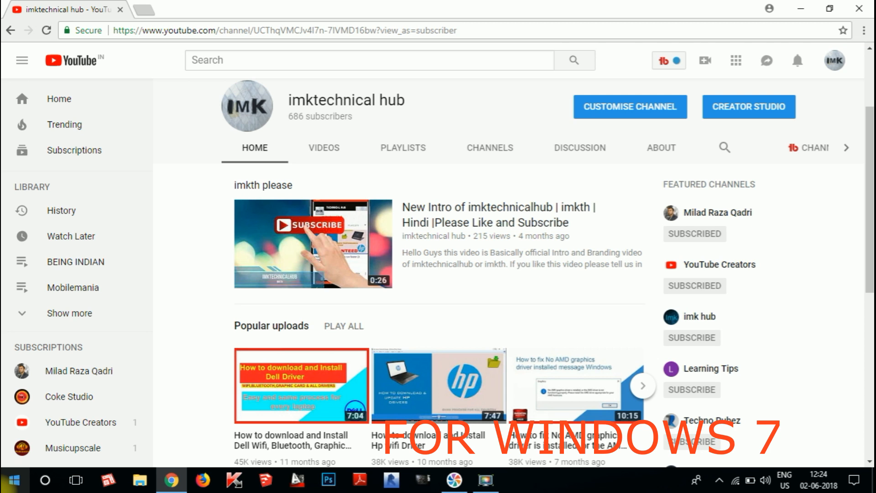
- Open Control Panel via Start search 'cont' and launch Device Manager from its 'de' search
{"action": "left_click", "coordinate": [13, 479]}
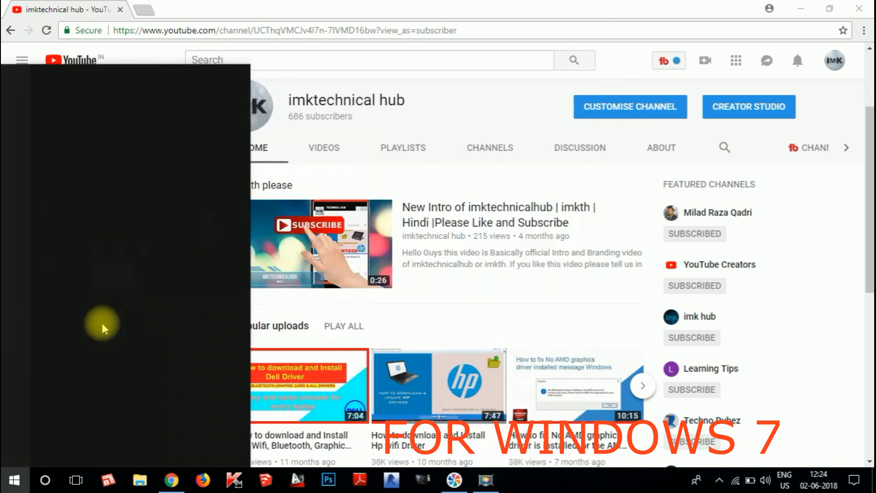
{"action": "type", "text": "cont"}
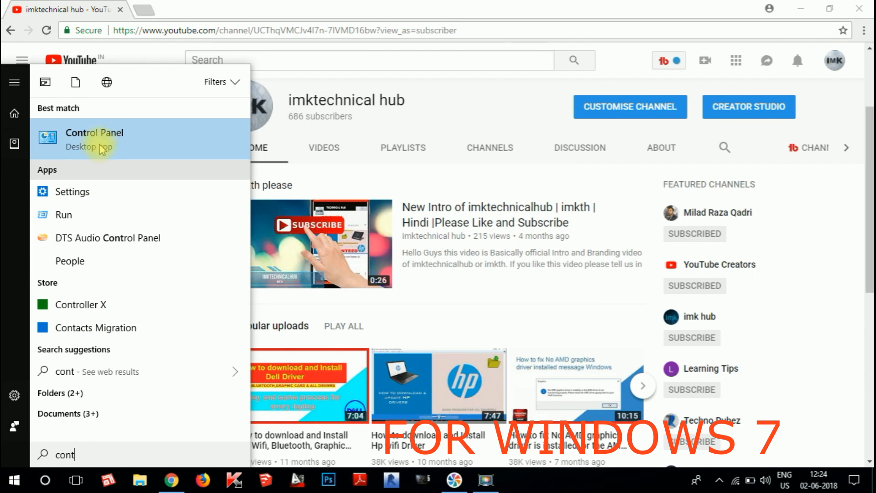
{"action": "left_click", "coordinate": [95, 139]}
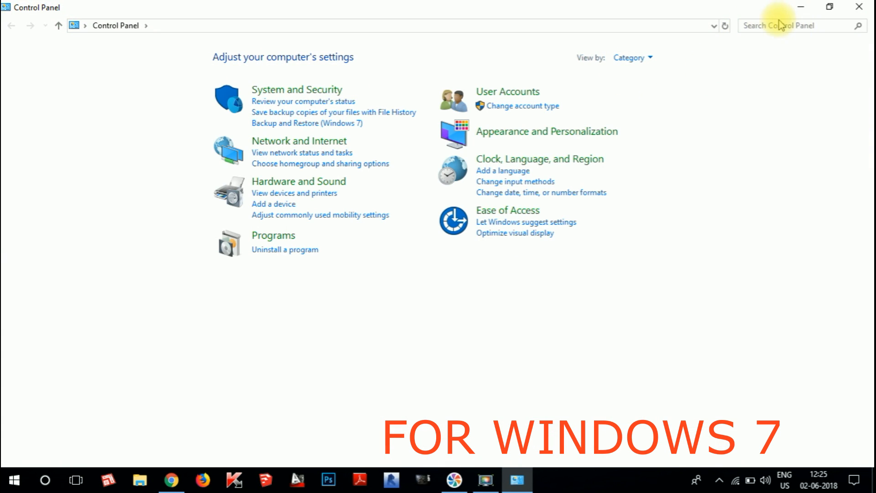
{"action": "left_click", "coordinate": [799, 25]}
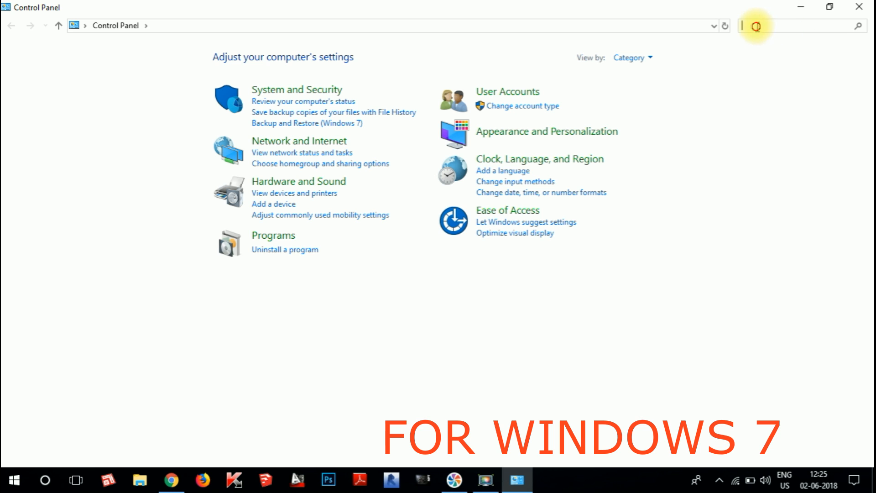
{"action": "type", "text": "device"}
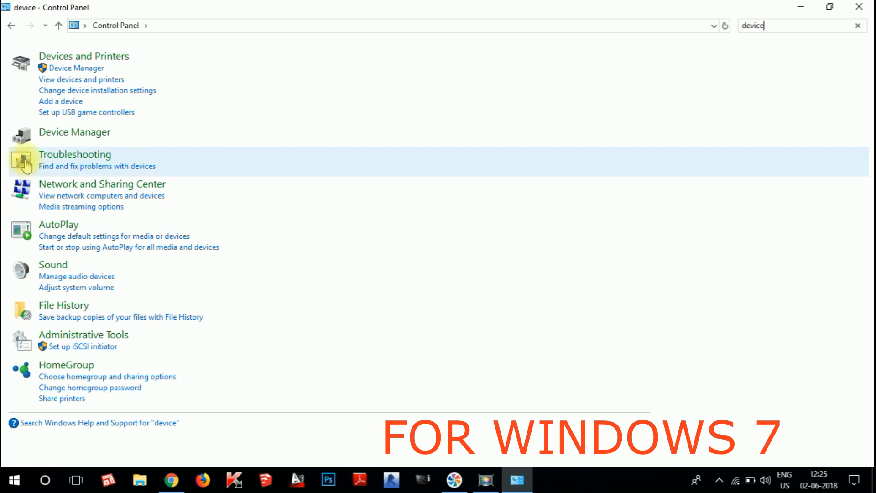
{"action": "mouse_move", "coordinate": [74, 132]}
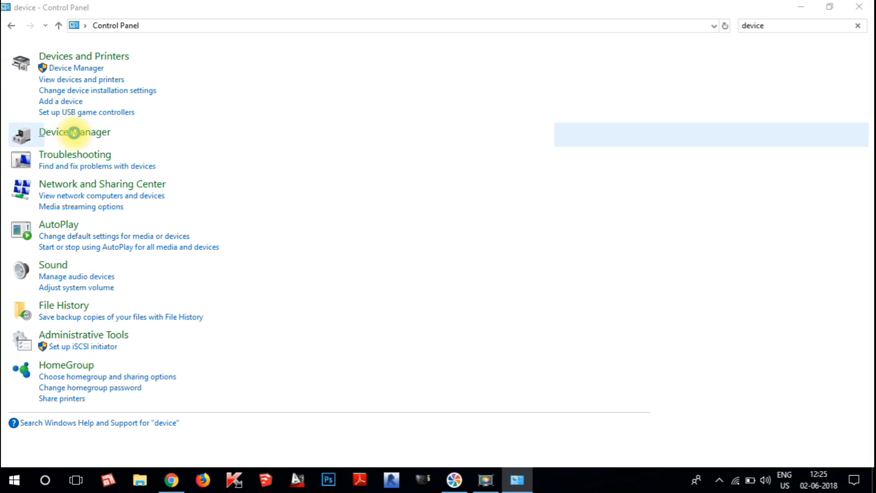
{"action": "left_click", "coordinate": [74, 132]}
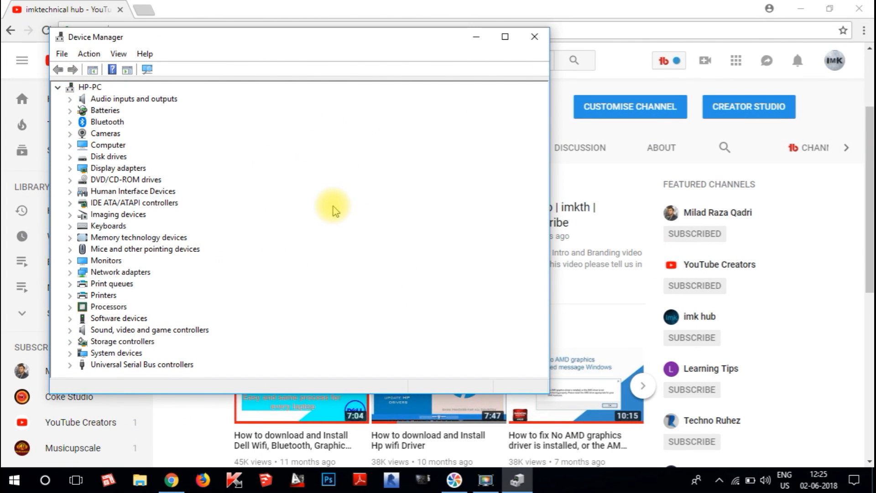
{"action": "mouse_move", "coordinate": [274, 232]}
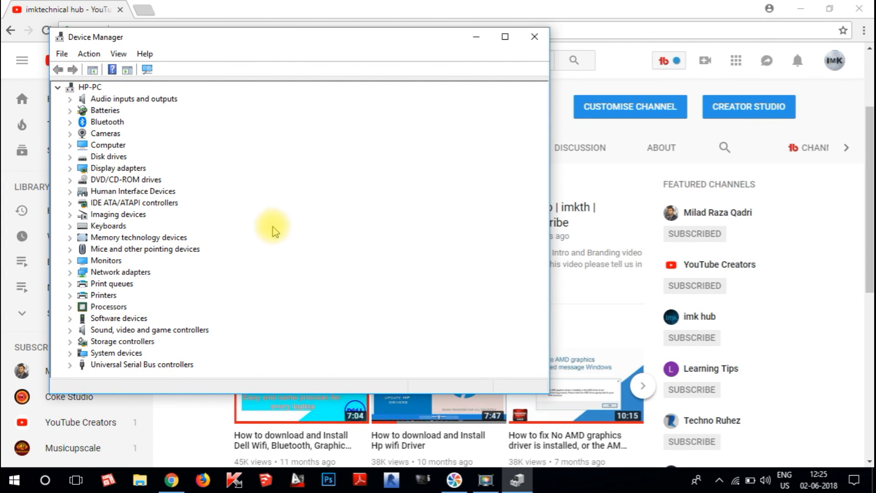
{"action": "mouse_move", "coordinate": [505, 37]}
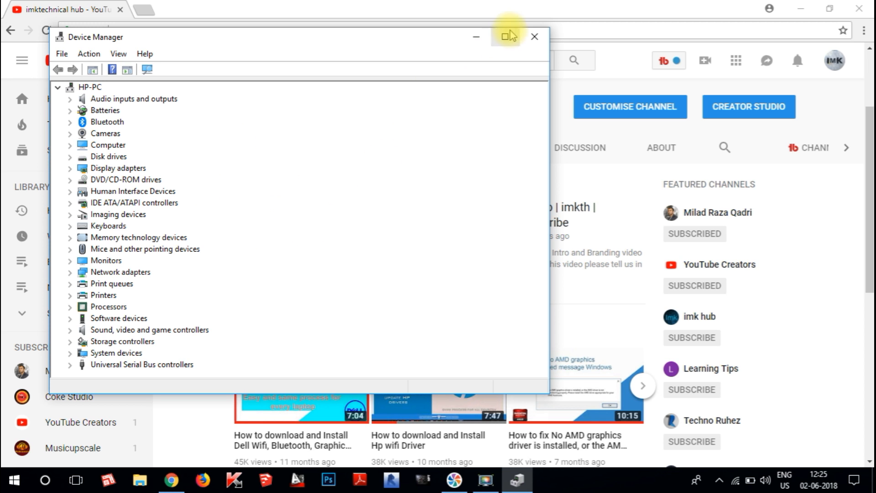
- Maximize Device Manager and expand Network adapters to reveal the Mediatek MT7630E adapter
{"action": "left_click", "coordinate": [507, 37]}
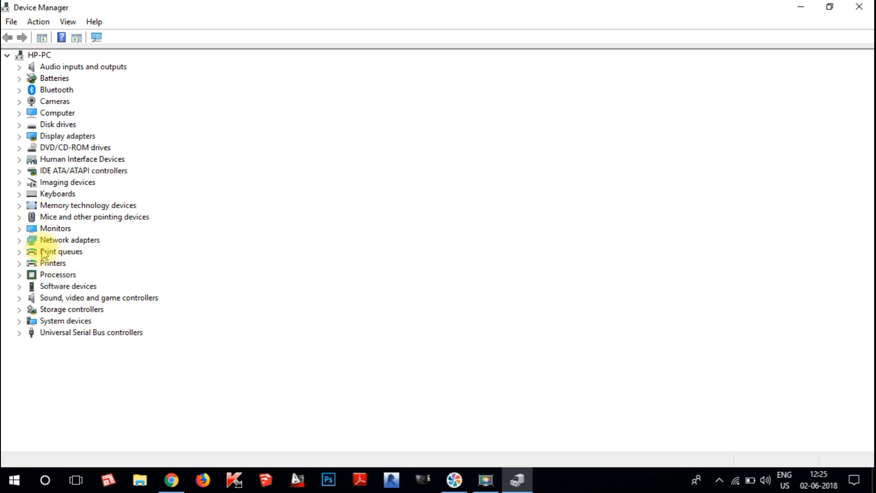
{"action": "mouse_move", "coordinate": [78, 246]}
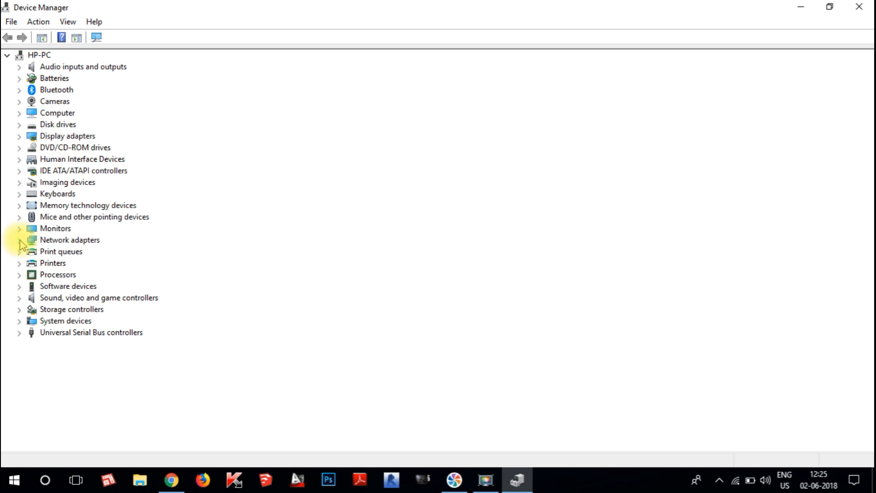
{"action": "left_click", "coordinate": [19, 240]}
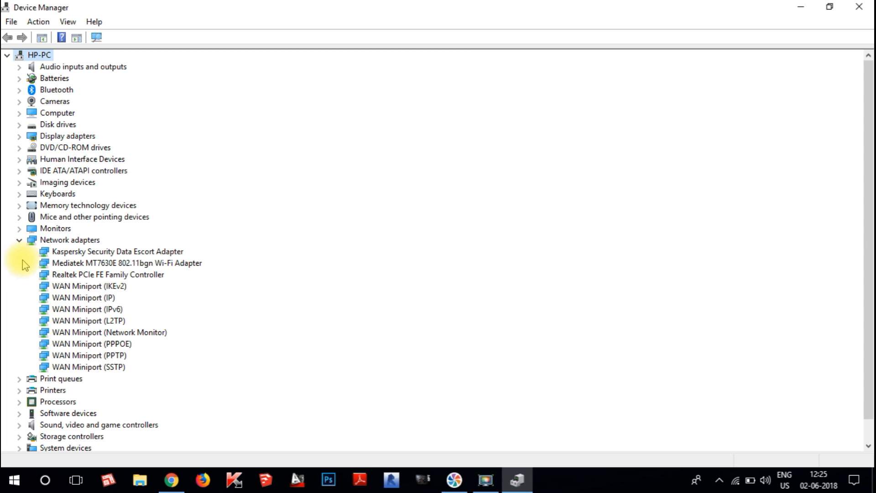
{"action": "mouse_move", "coordinate": [524, 403]}
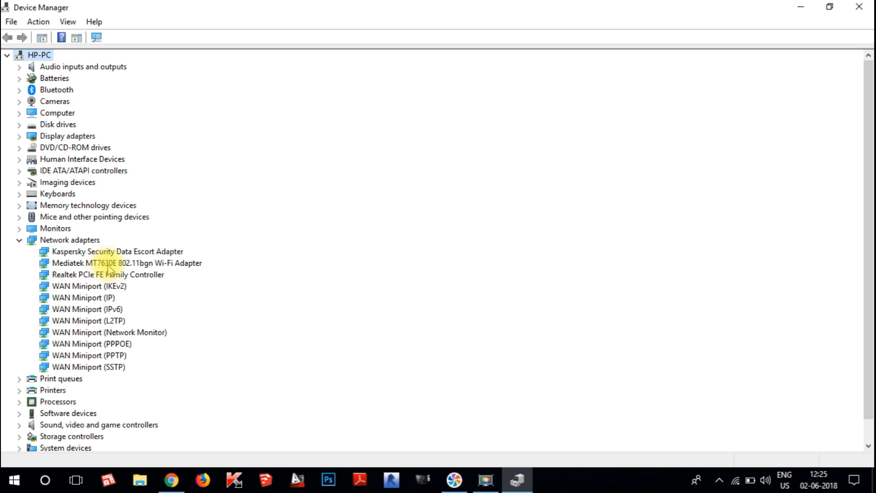
{"action": "mouse_move", "coordinate": [154, 272]}
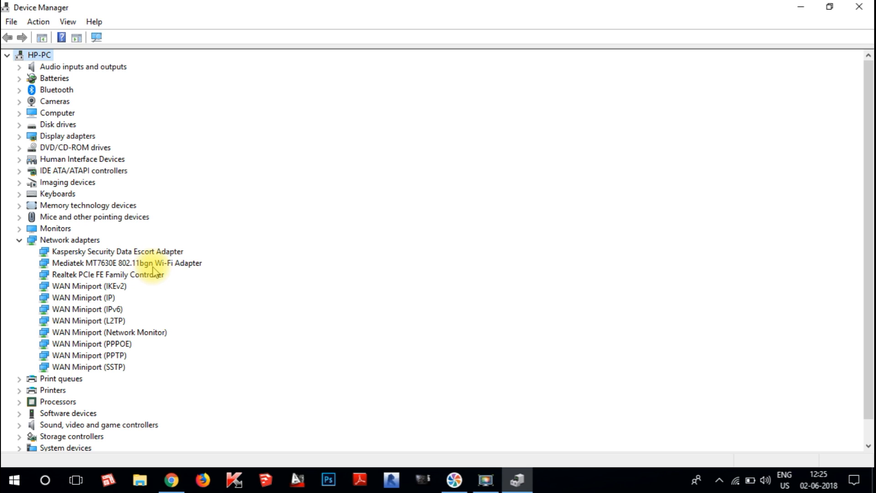
{"action": "mouse_move", "coordinate": [175, 270]}
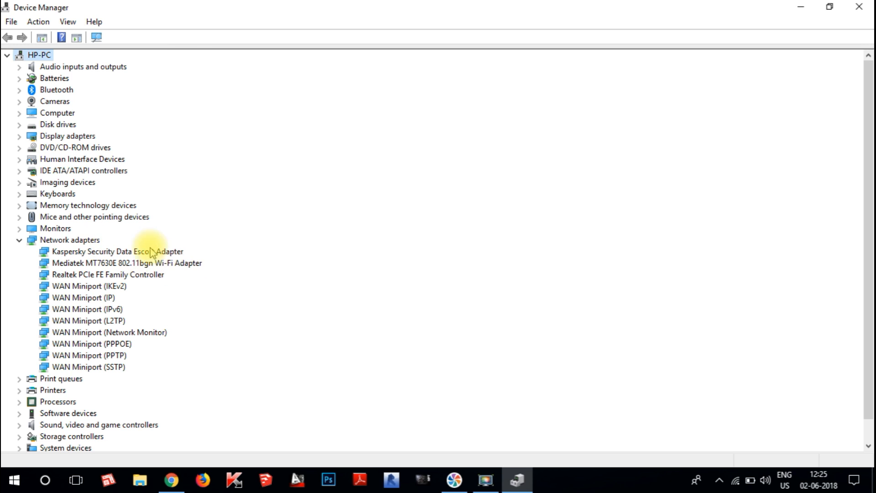
{"action": "mouse_move", "coordinate": [139, 285]}
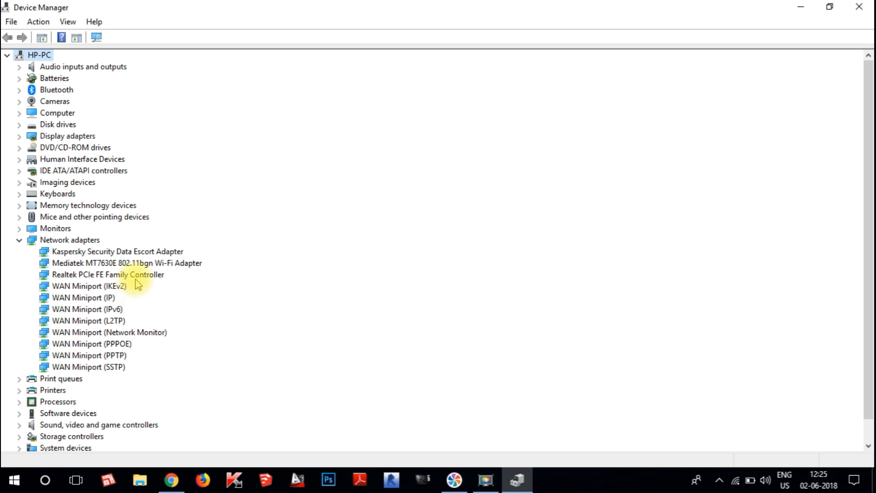
- Choose Uninstall device from the Mediatek MT7630E Wi-Fi Adapter's context menu
{"action": "left_click", "coordinate": [125, 263]}
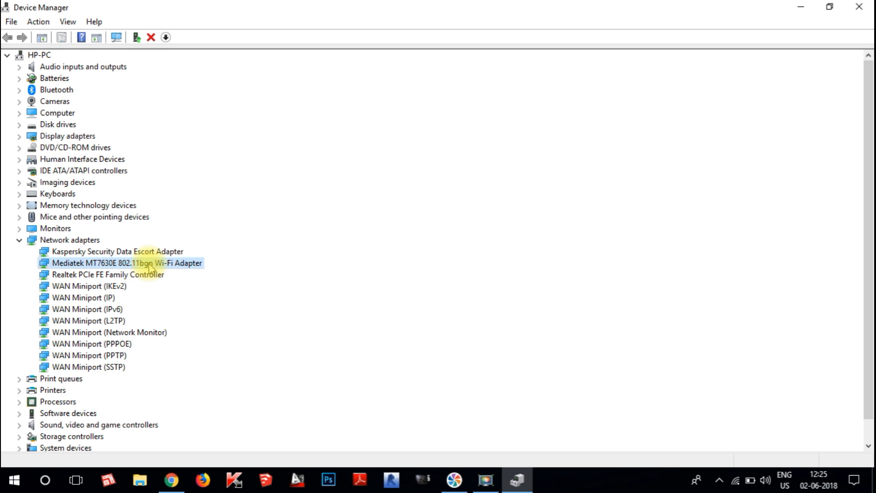
{"action": "right_click", "coordinate": [126, 263]}
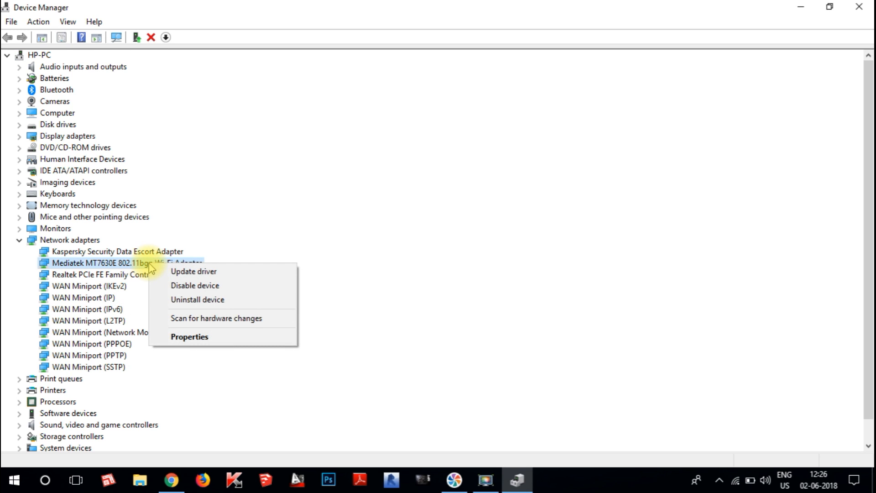
{"action": "mouse_move", "coordinate": [201, 272]}
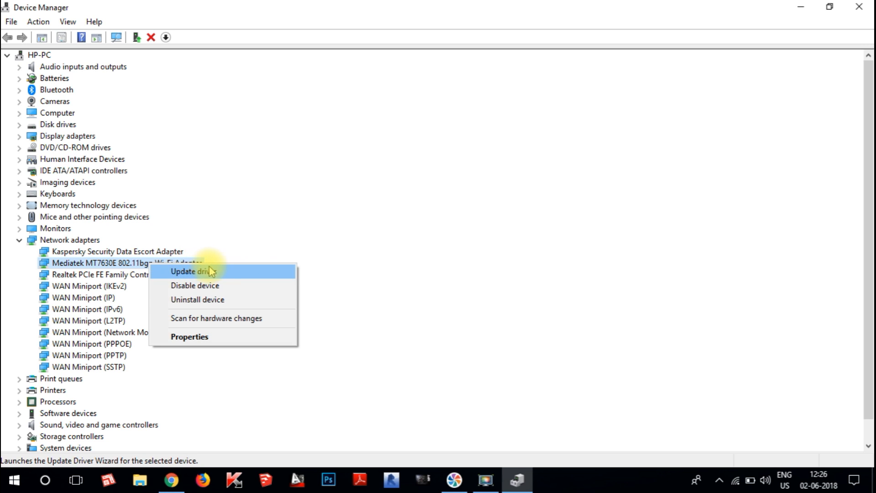
{"action": "mouse_move", "coordinate": [196, 300]}
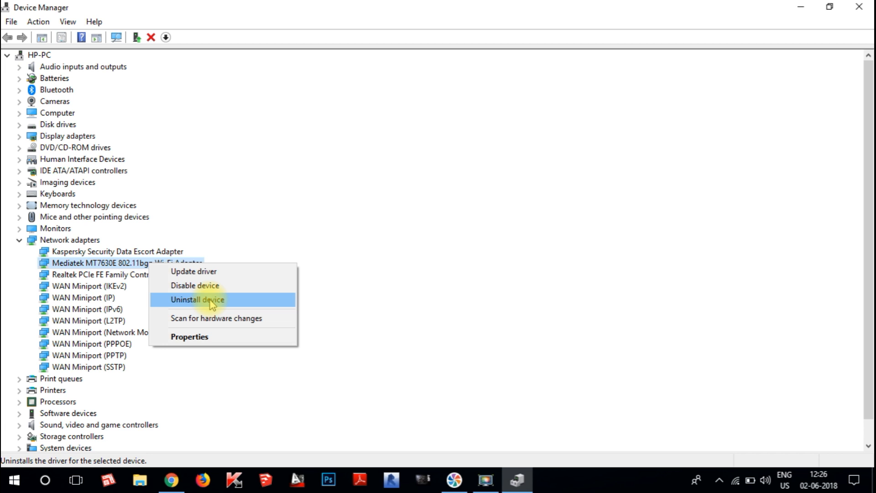
{"action": "left_click", "coordinate": [196, 299]}
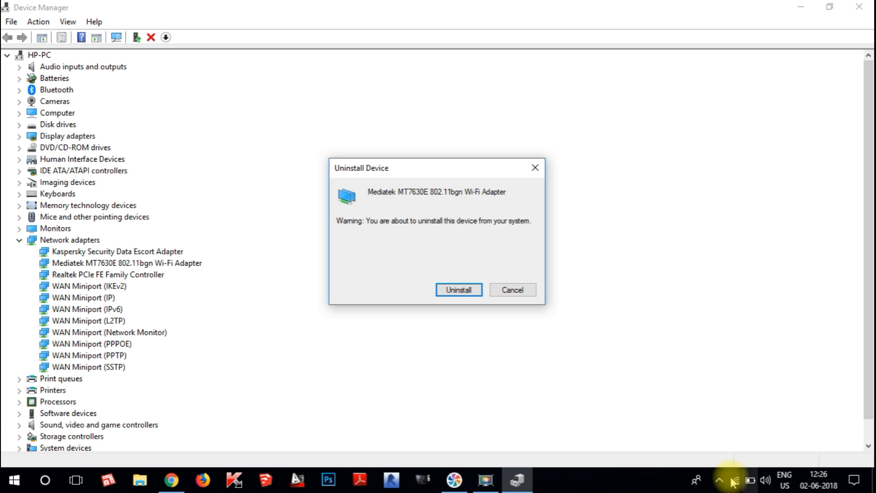
{"action": "mouse_move", "coordinate": [736, 468]}
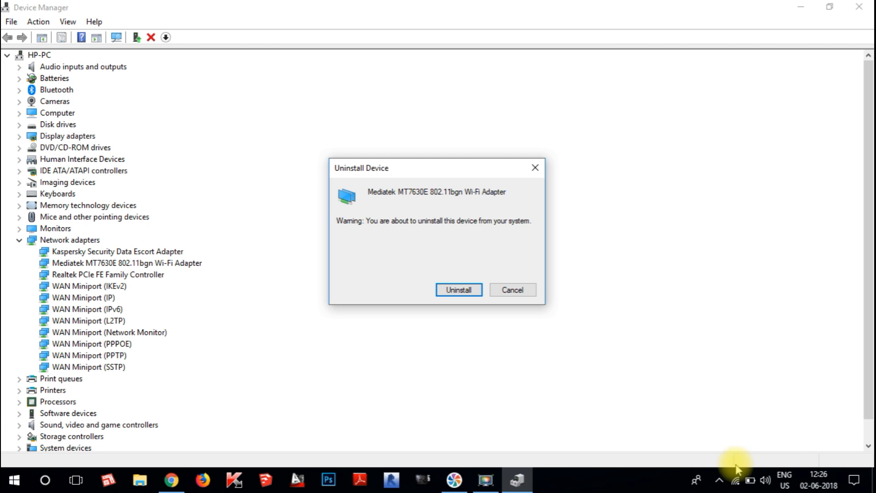
{"action": "mouse_move", "coordinate": [415, 271]}
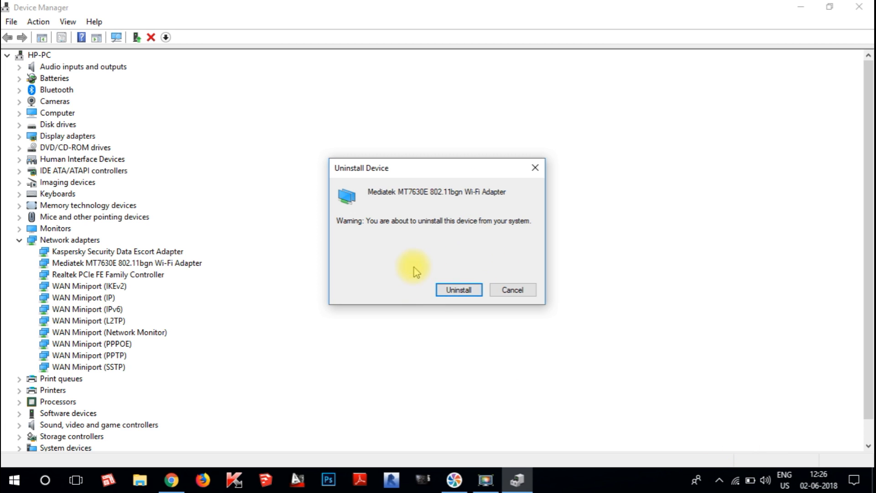
{"action": "mouse_move", "coordinate": [570, 252]}
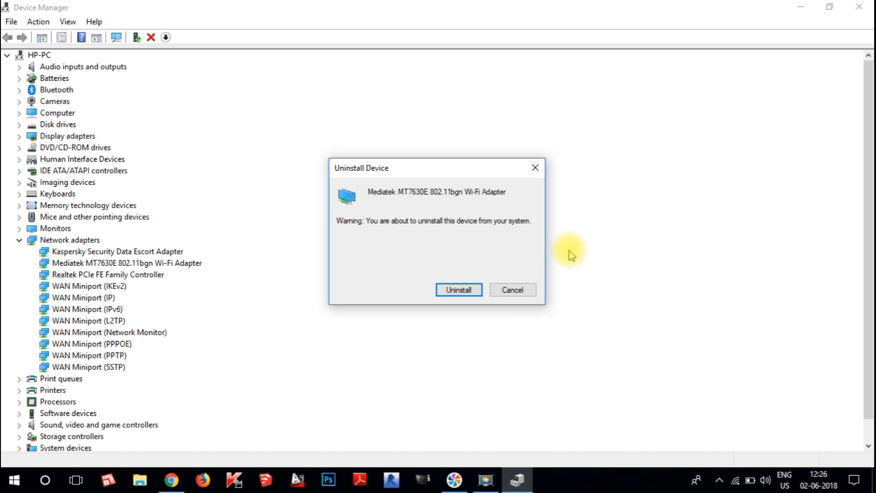
{"action": "mouse_move", "coordinate": [568, 257]}
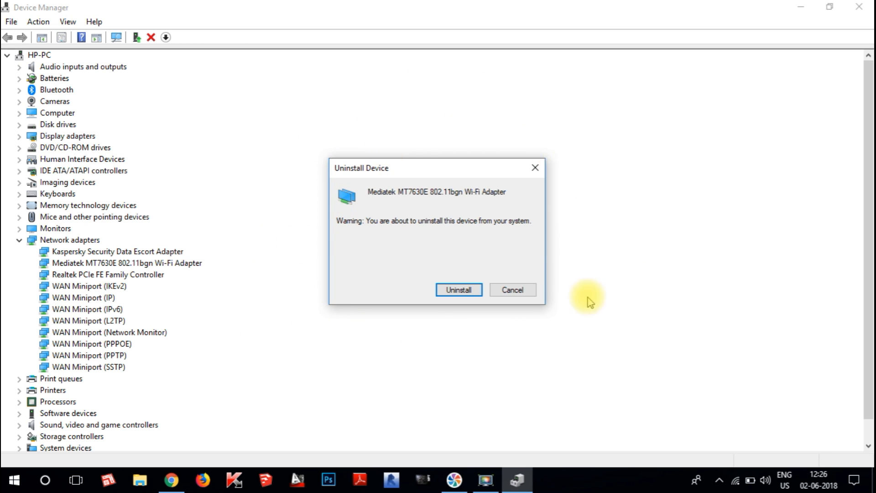
{"action": "mouse_move", "coordinate": [553, 316]}
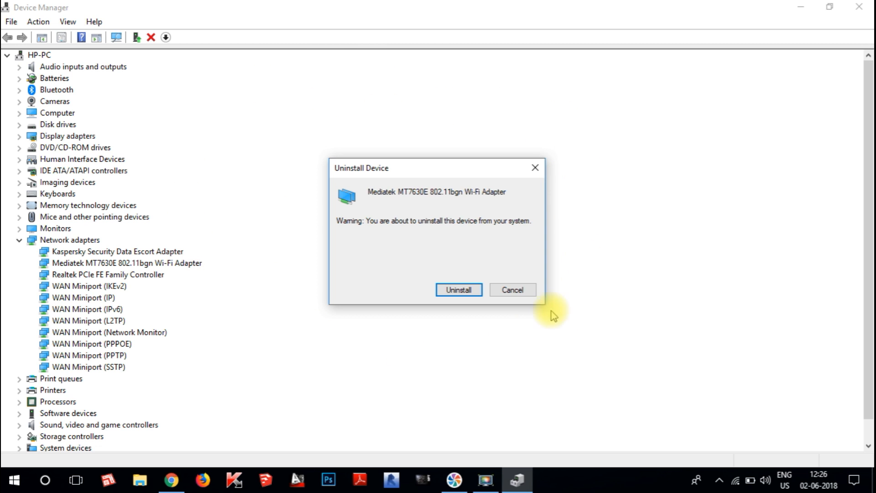
{"action": "mouse_move", "coordinate": [598, 186]}
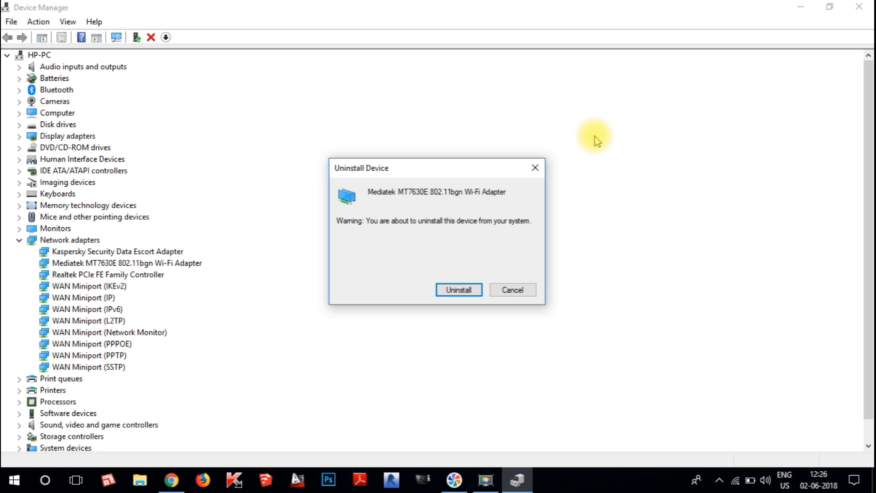
{"action": "mouse_move", "coordinate": [521, 153]}
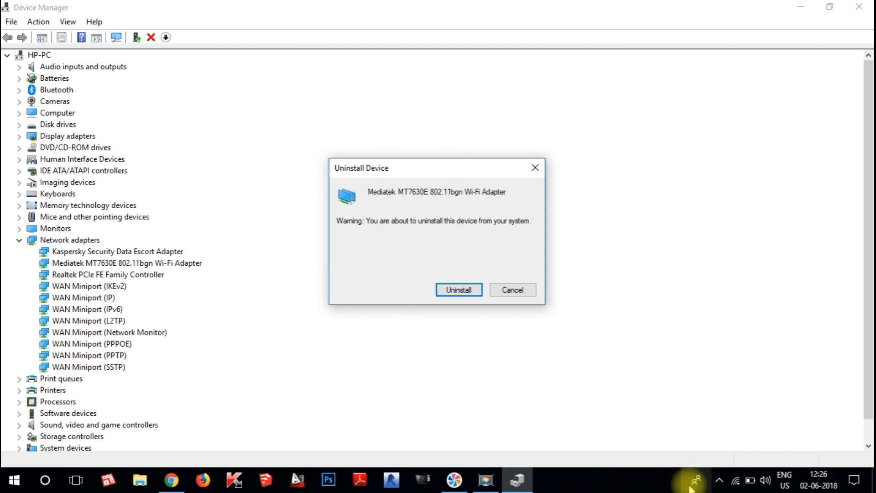
{"action": "mouse_move", "coordinate": [406, 202]}
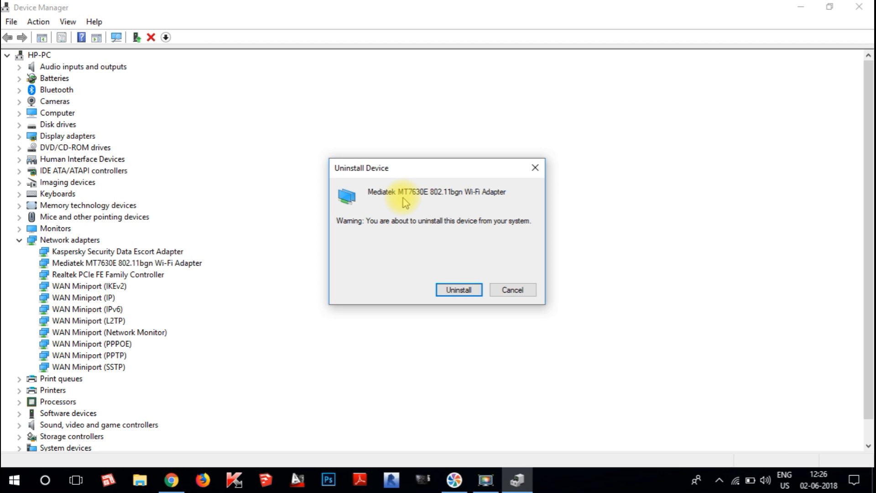
{"action": "mouse_move", "coordinate": [458, 289]}
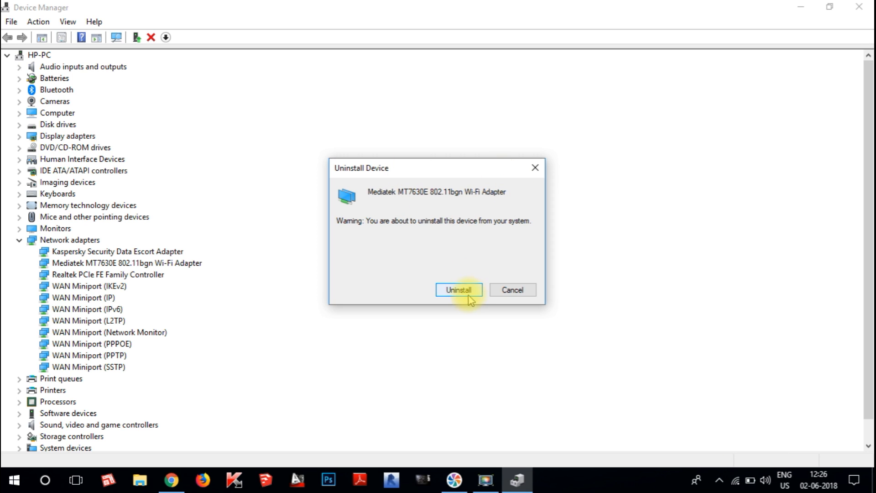
- Confirm Uninstall in the dialog for the Mediatek MT7630E Wi-Fi Adapter
{"action": "left_click", "coordinate": [458, 289]}
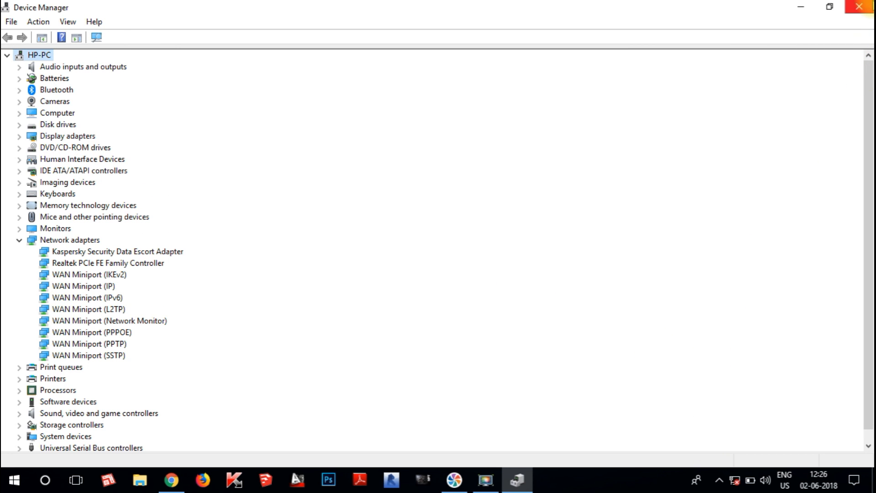
- Close the Device Manager and YouTube Chrome windows, leaving the desktop showing
{"action": "left_click", "coordinate": [171, 480]}
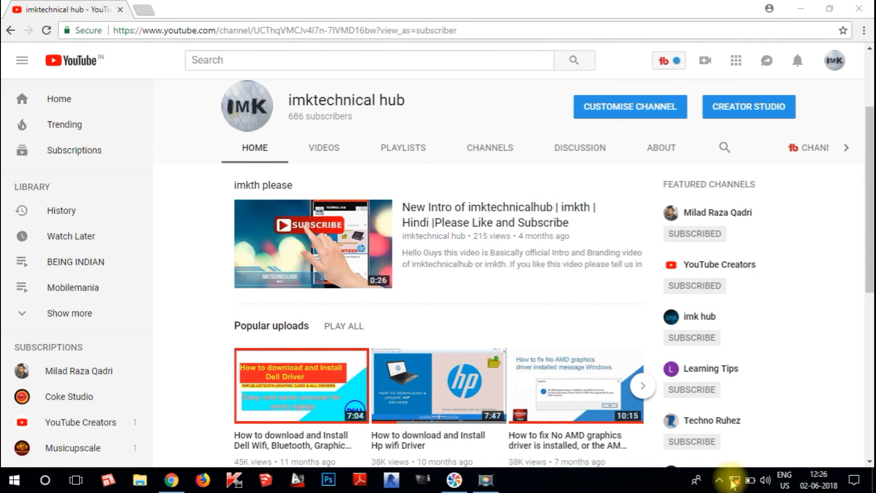
{"action": "left_click", "coordinate": [731, 479]}
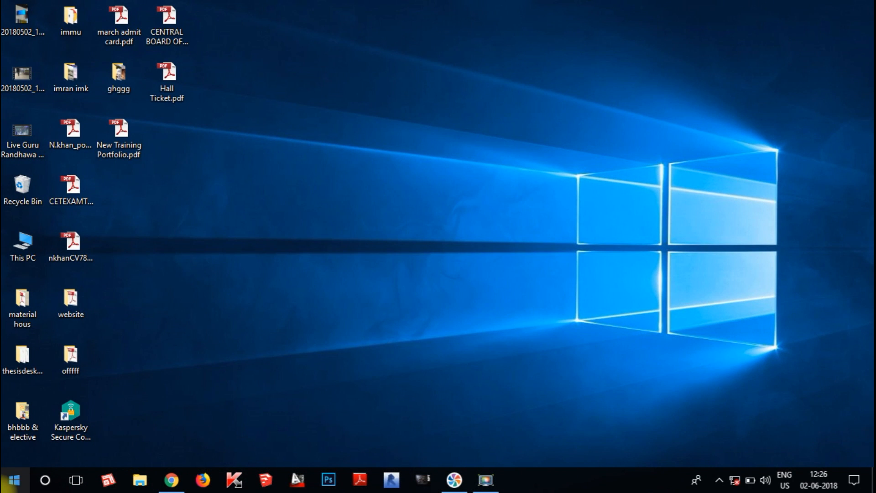
- Open Start and display the power options, including Sleep, Shut down and Restart
{"action": "left_click", "coordinate": [12, 479]}
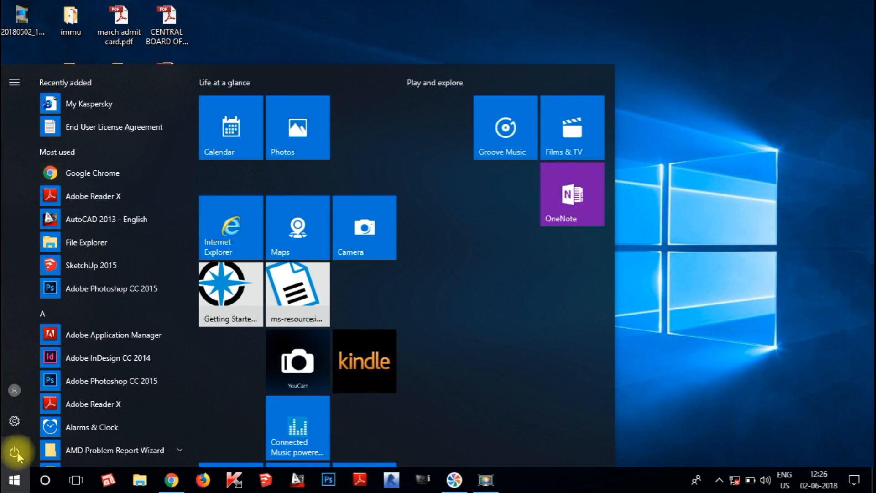
{"action": "left_click", "coordinate": [14, 451]}
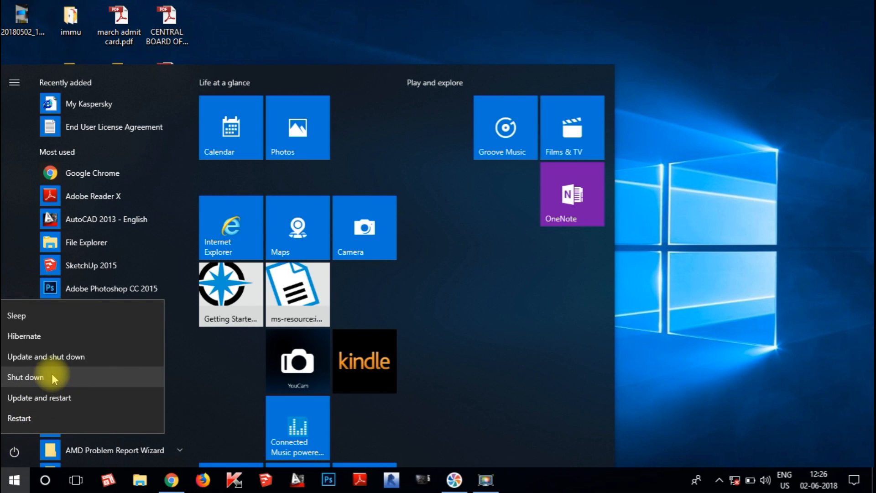
{"action": "mouse_move", "coordinate": [61, 401]}
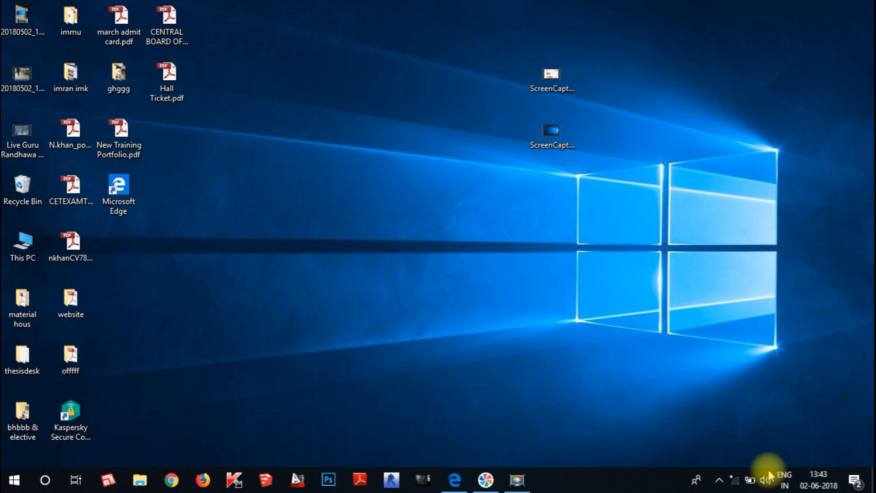
{"action": "mouse_move", "coordinate": [735, 481]}
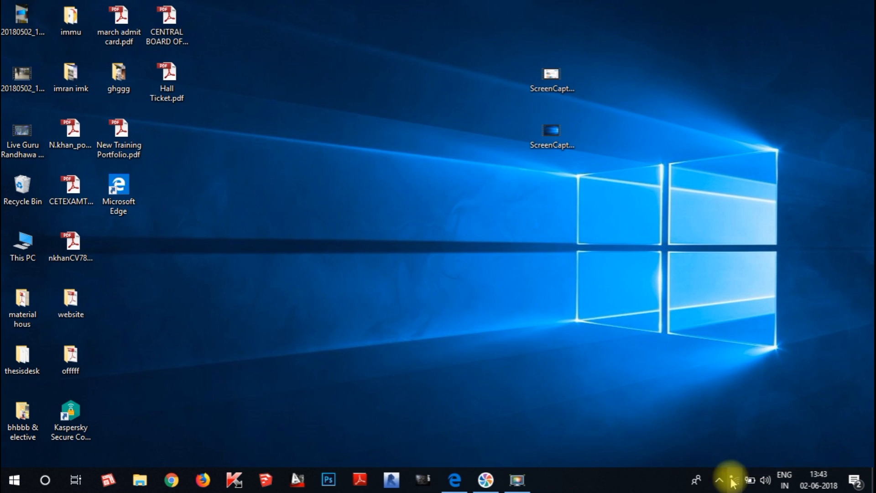
{"action": "mouse_move", "coordinate": [730, 478]}
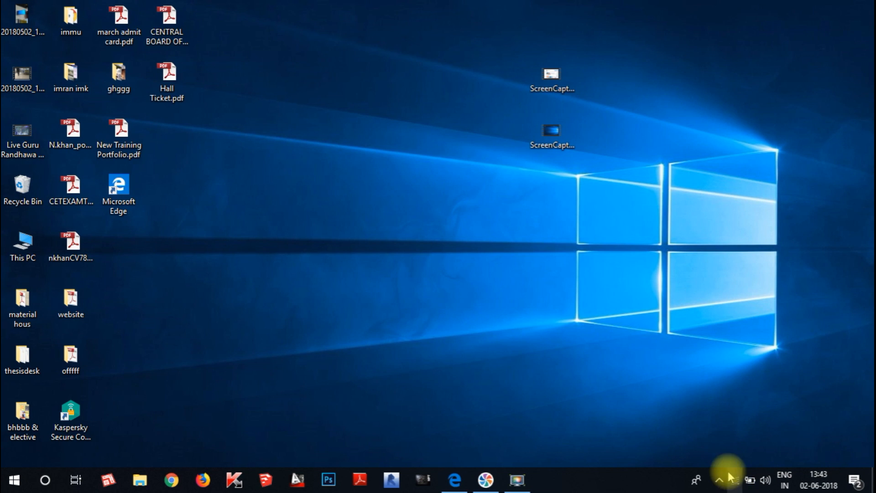
{"action": "mouse_move", "coordinate": [738, 482]}
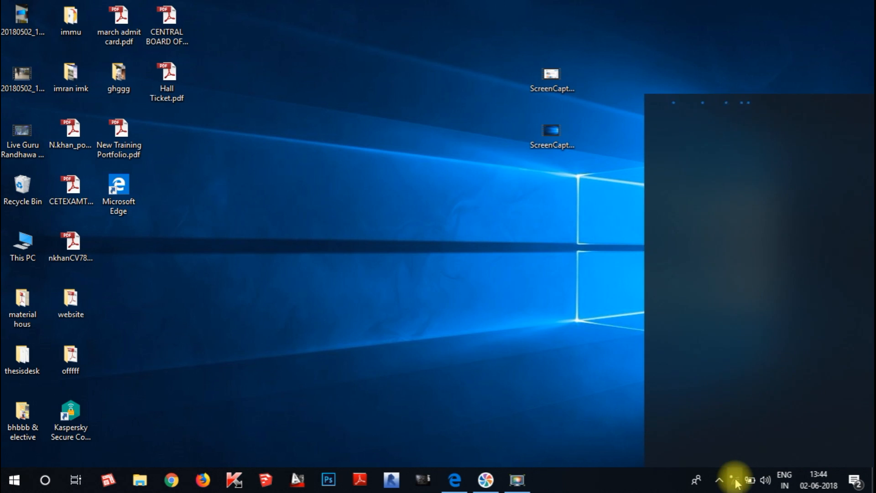
{"action": "left_click", "coordinate": [736, 480]}
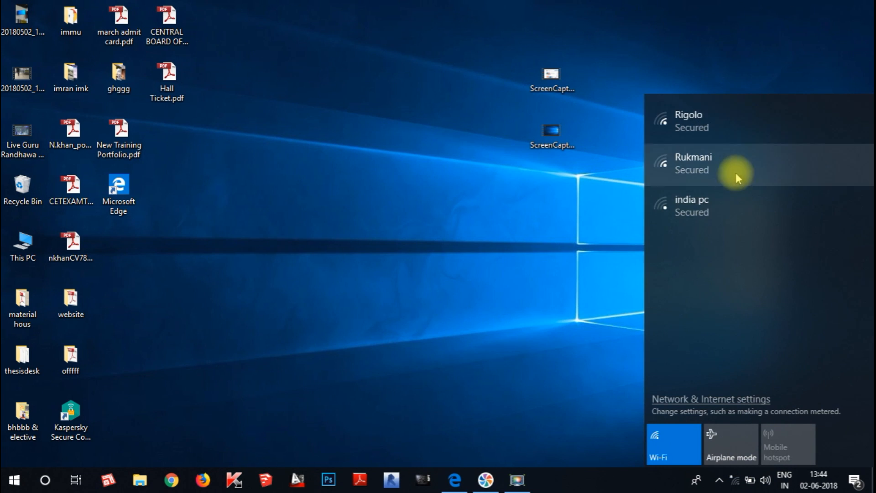
{"action": "left_click", "coordinate": [693, 162]}
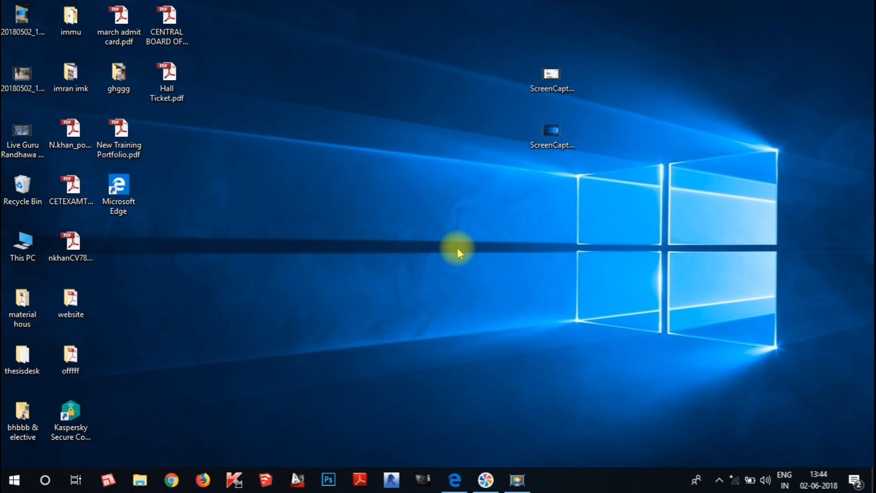
{"action": "mouse_move", "coordinate": [734, 474]}
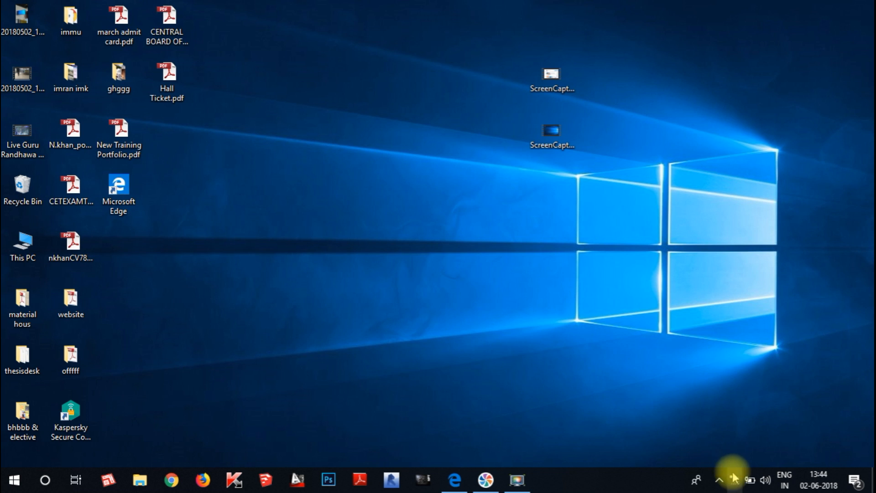
{"action": "mouse_move", "coordinate": [423, 249]}
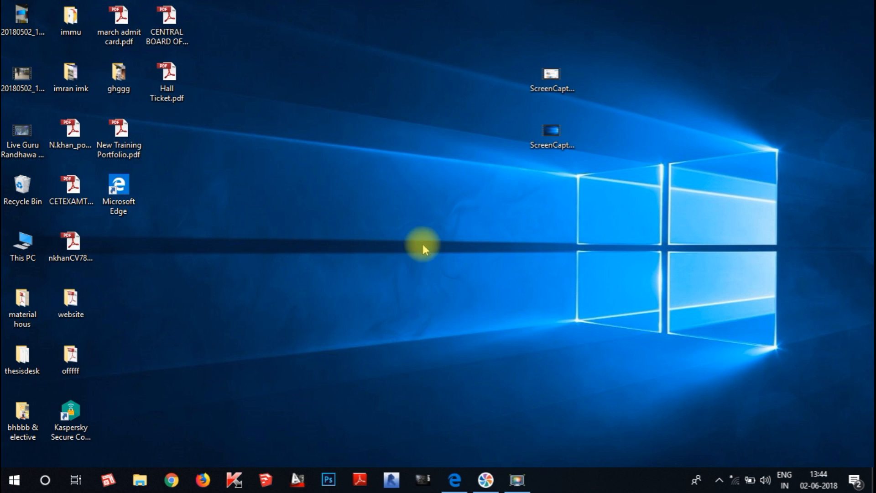
{"action": "mouse_move", "coordinate": [423, 227]}
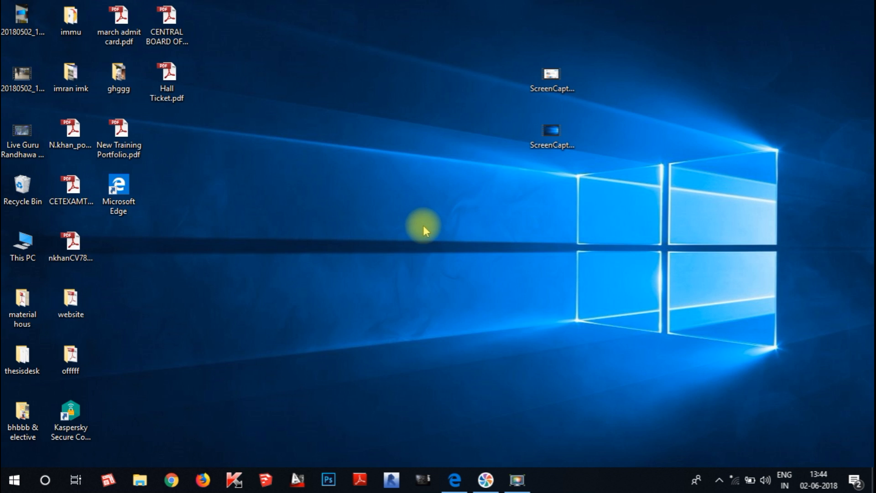
{"action": "mouse_move", "coordinate": [435, 230]}
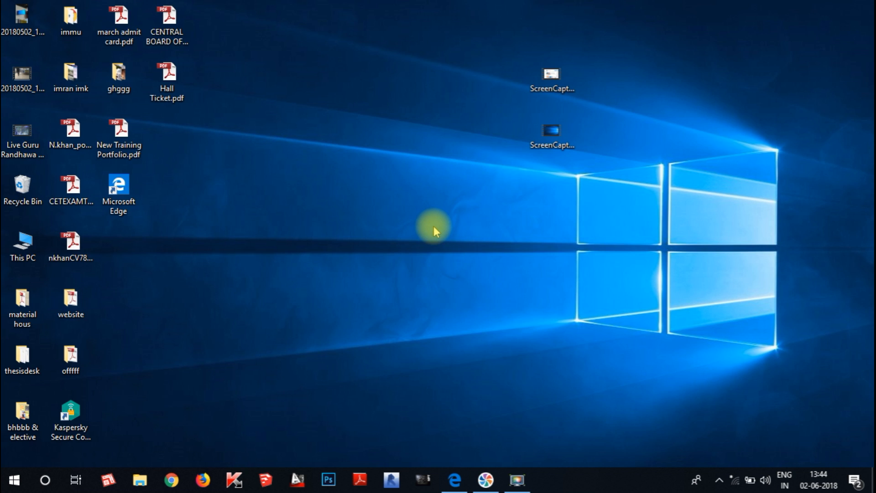
{"action": "mouse_move", "coordinate": [439, 247]}
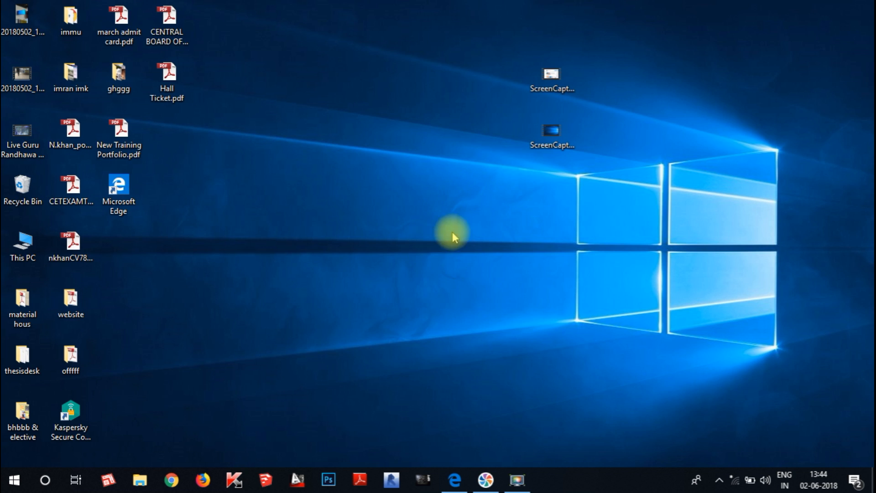
{"action": "mouse_move", "coordinate": [510, 361]}
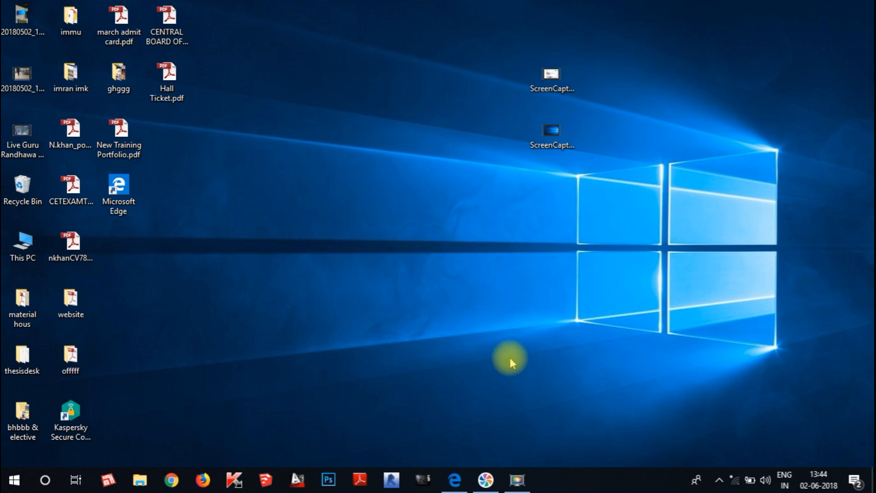
{"action": "mouse_move", "coordinate": [497, 419]}
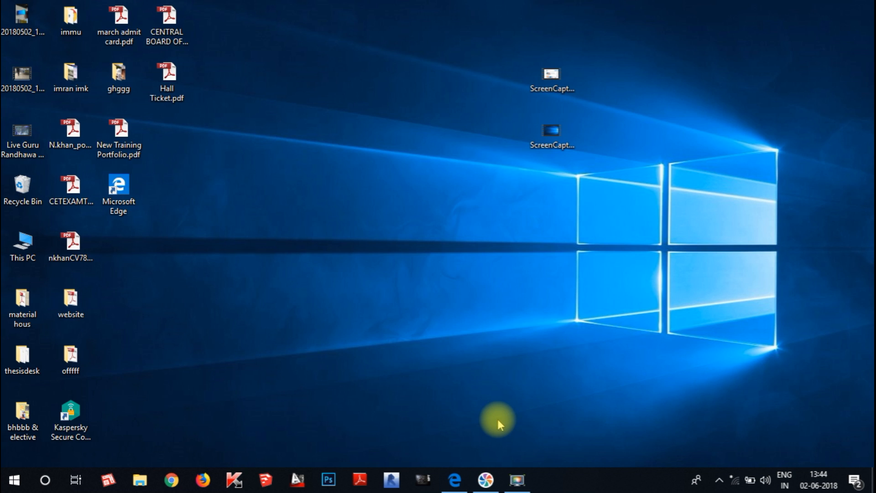
{"action": "mouse_move", "coordinate": [496, 379]}
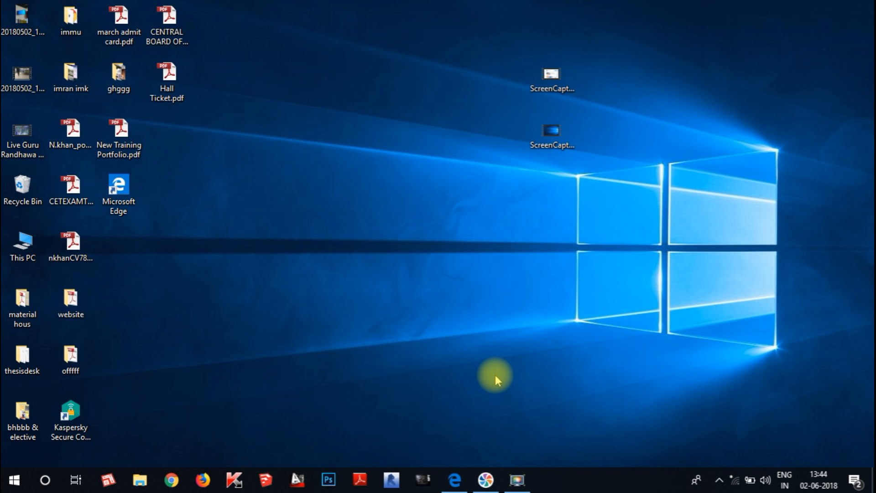
{"action": "mouse_move", "coordinate": [499, 375]}
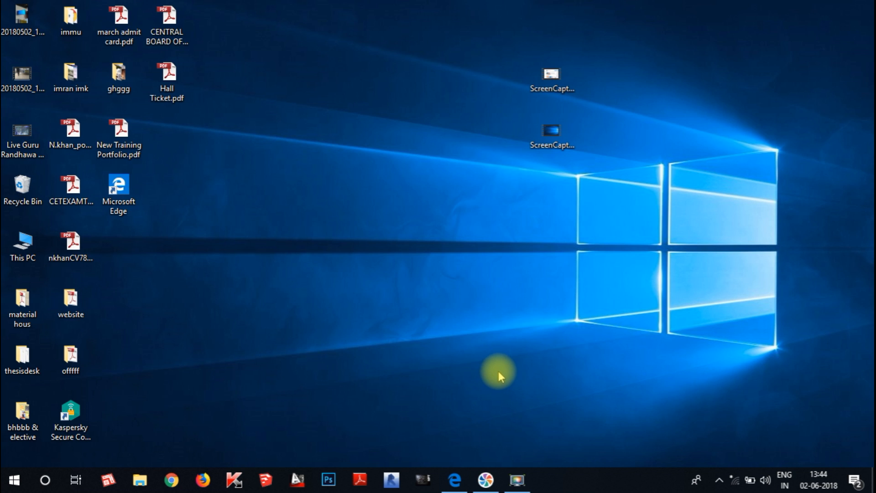